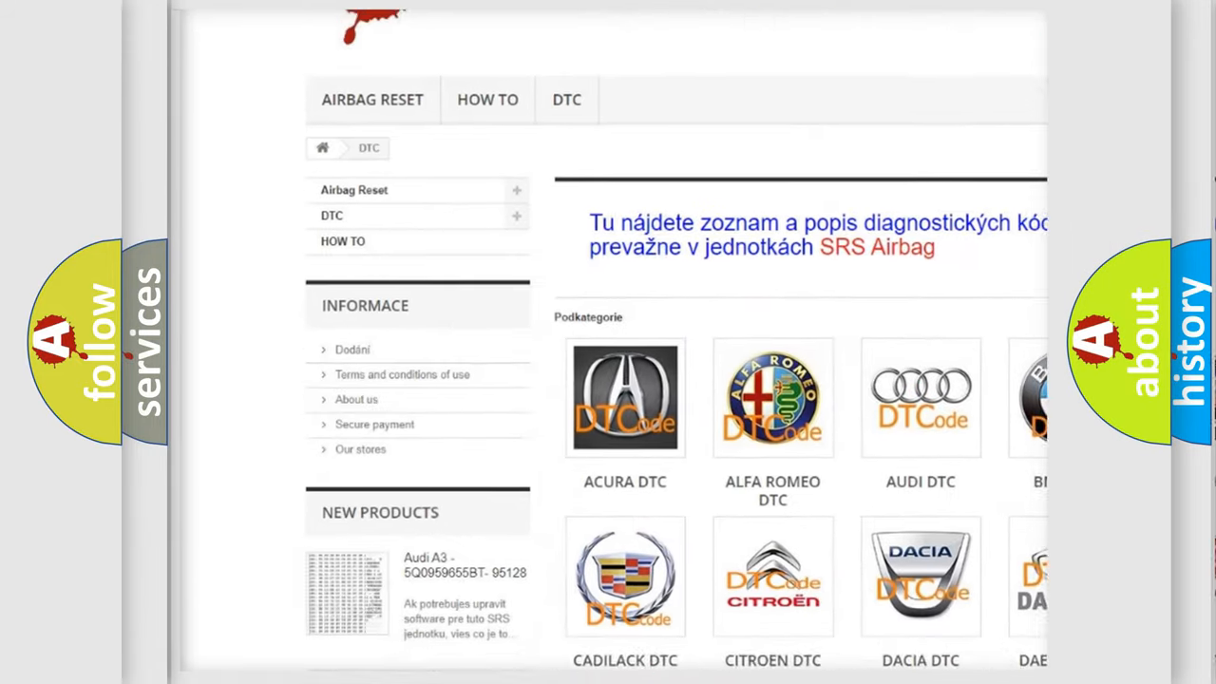
scroll(down, 3)
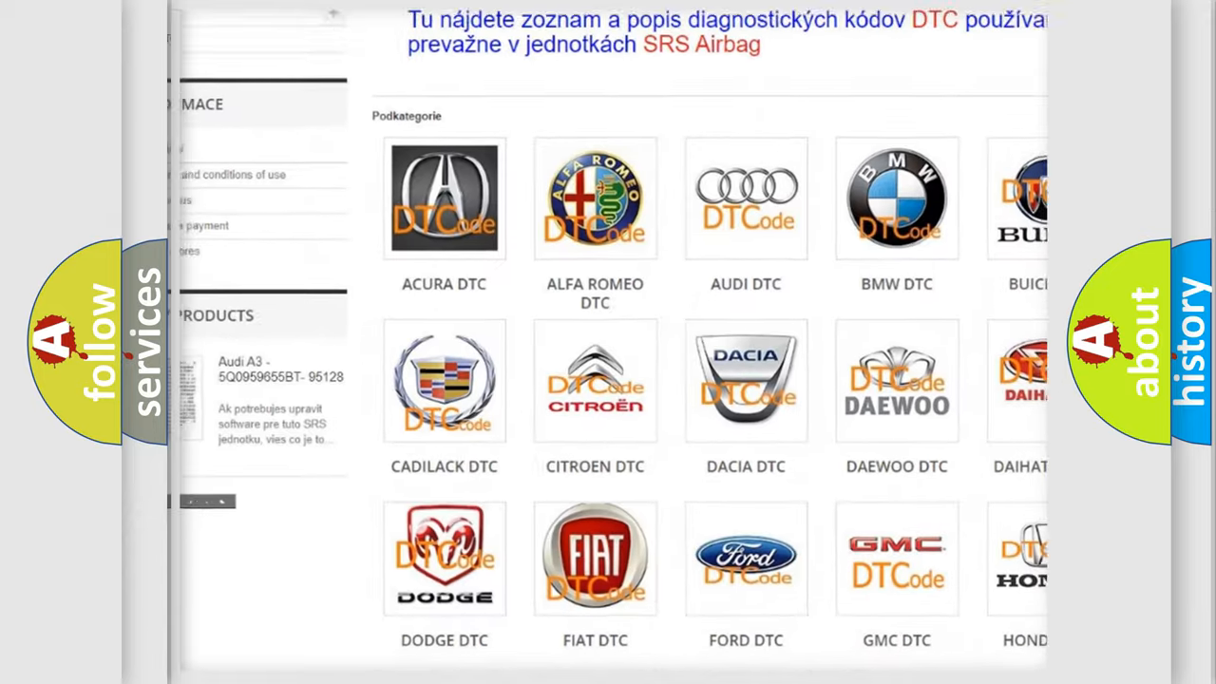